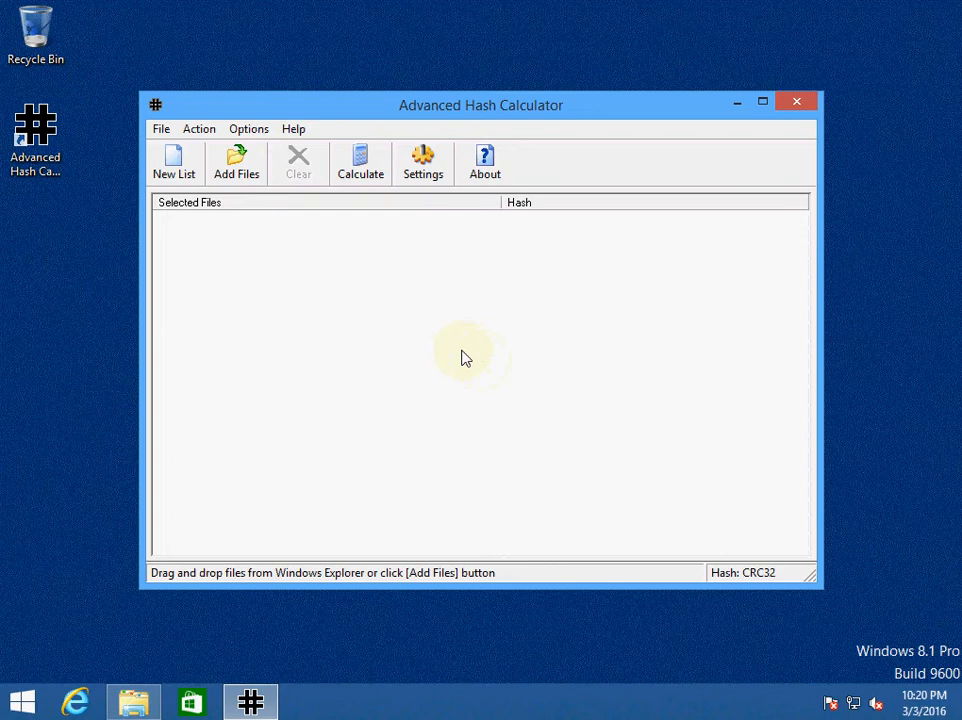
mouse_move(424, 272)
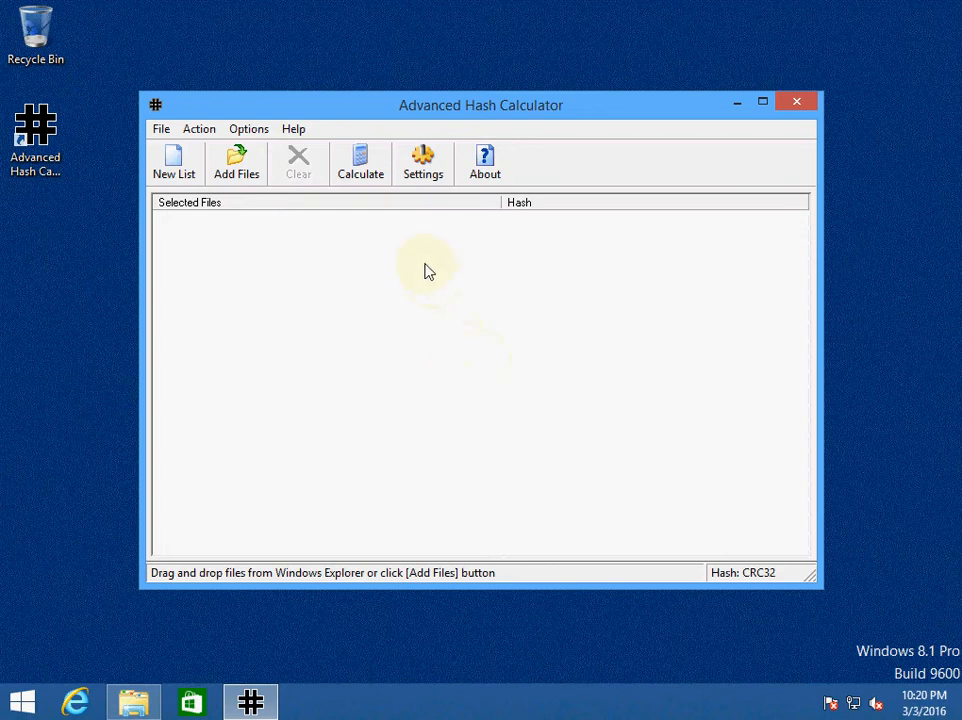
mouse_move(416, 248)
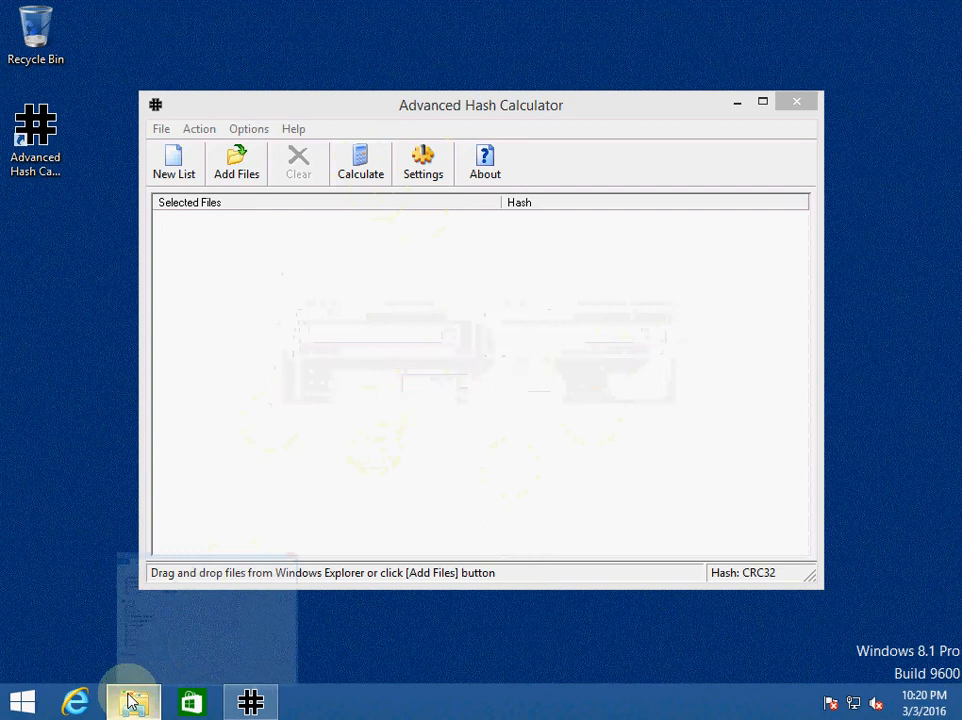
Step: Add the three Stock Quotes Pro symbol .tif files and change the hash type to MD5
left_click(132, 700)
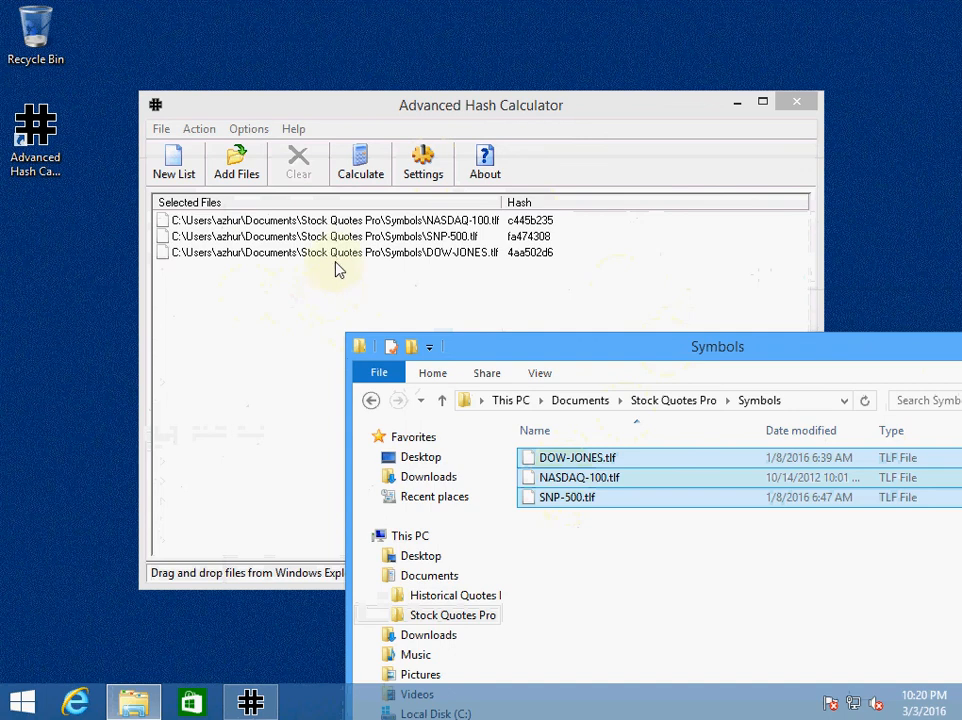
mouse_move(548, 250)
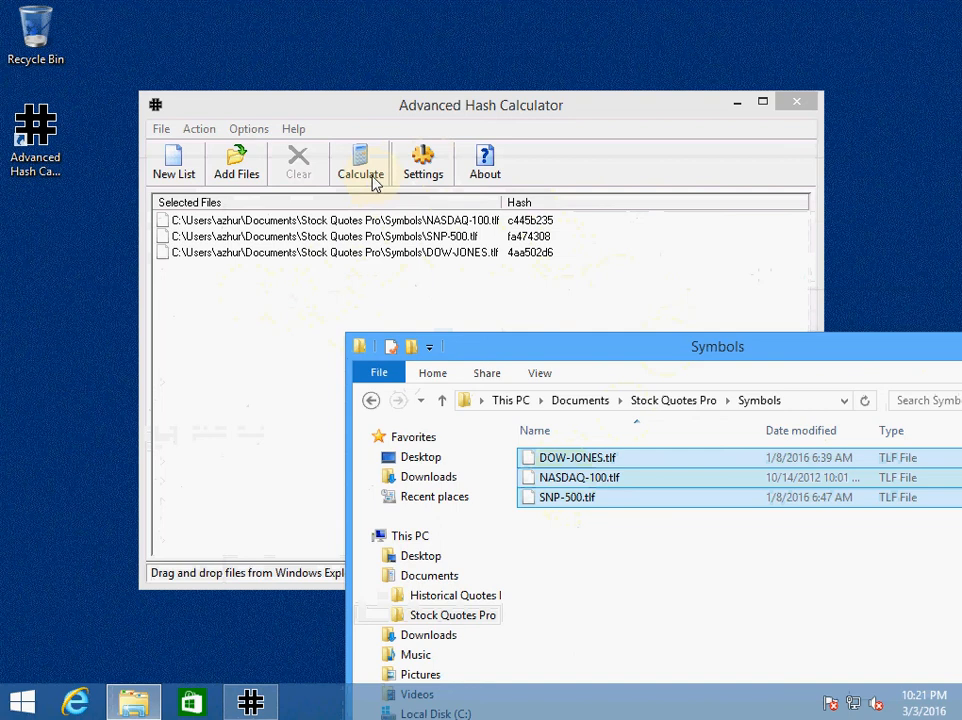
left_click(422, 162)
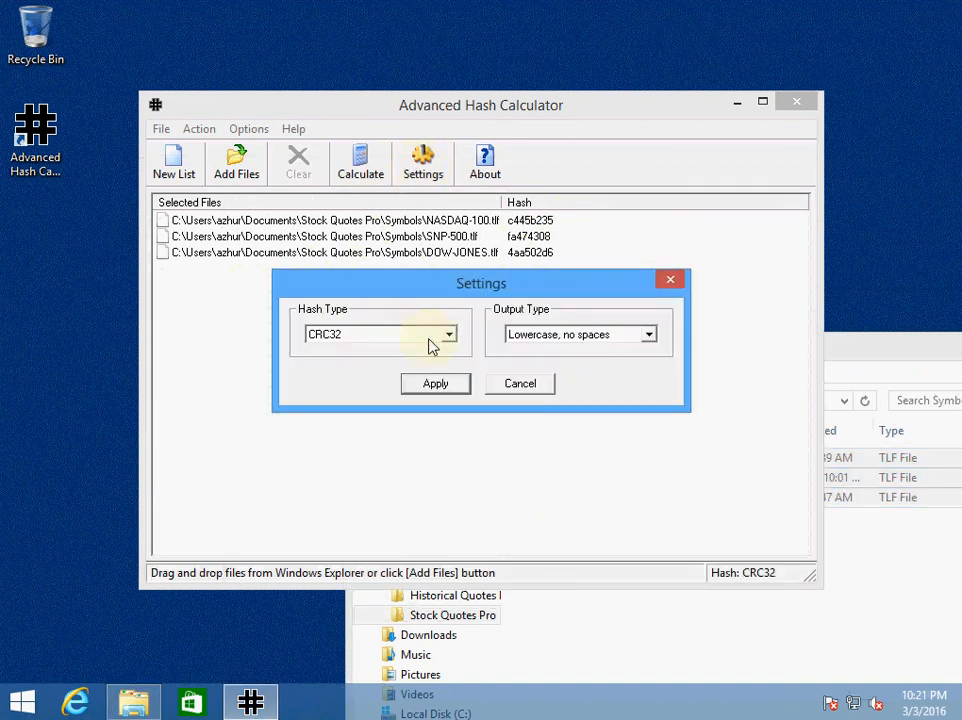
left_click(378, 334)
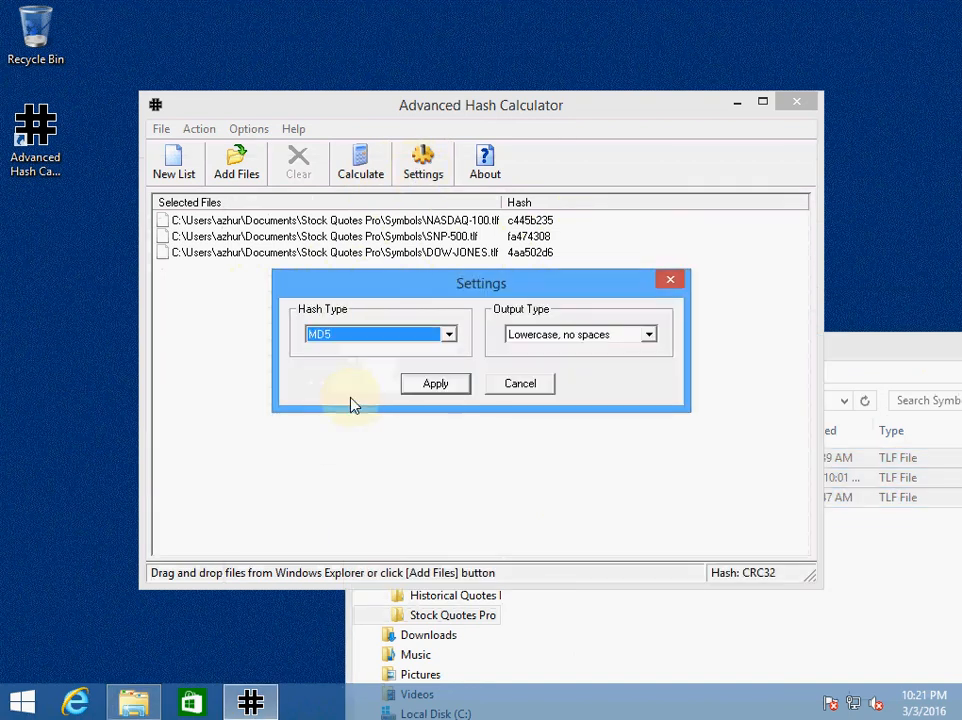
left_click(436, 384)
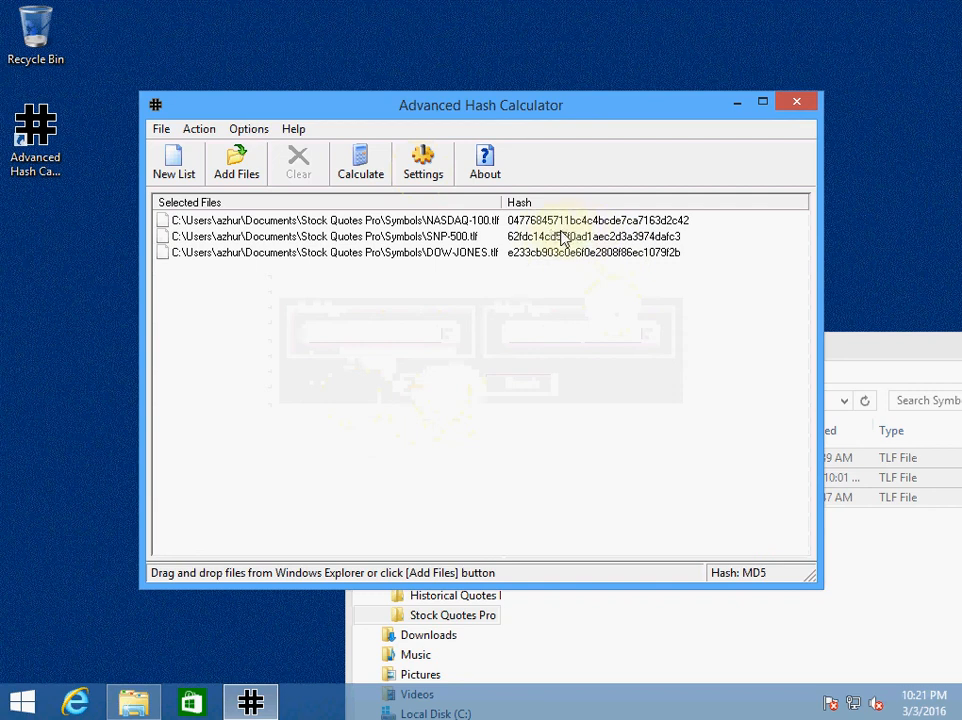
mouse_move(398, 324)
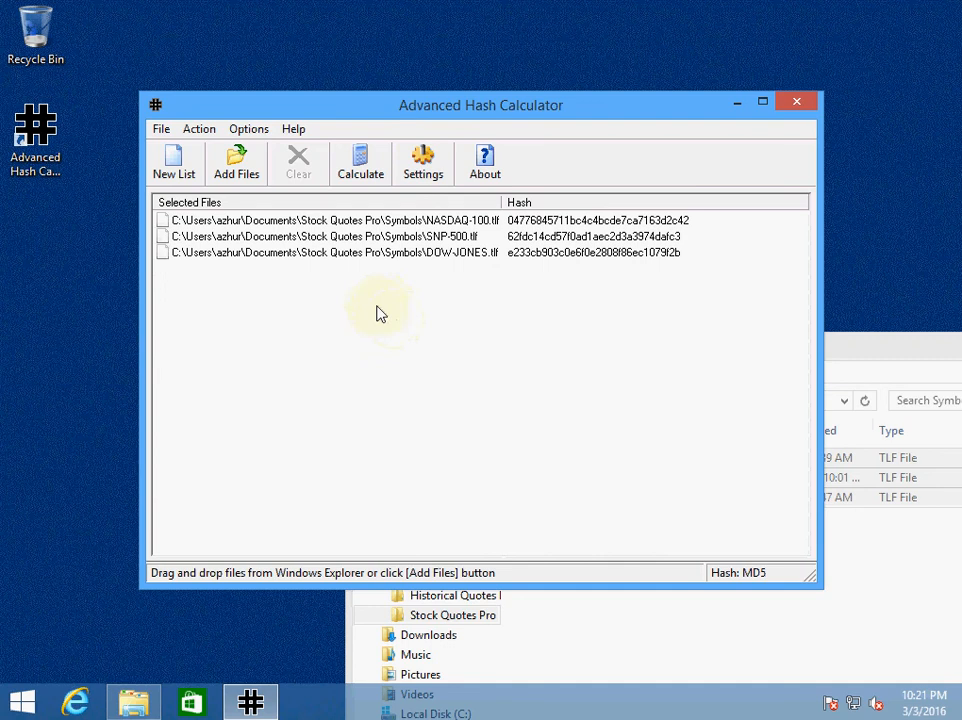
mouse_move(398, 264)
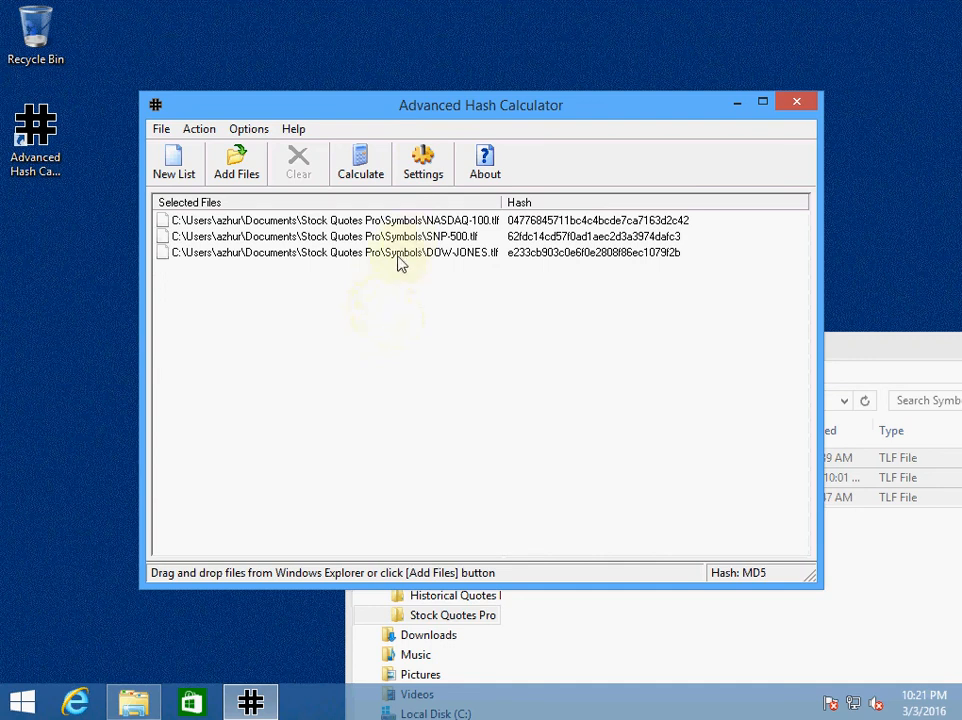
mouse_move(352, 270)
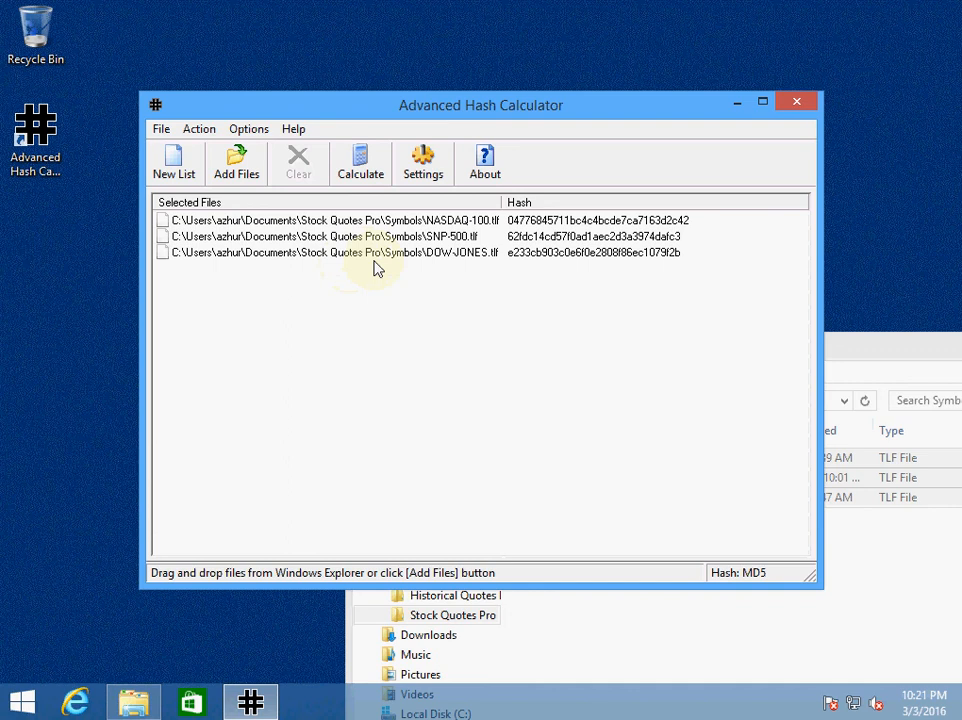
mouse_move(390, 276)
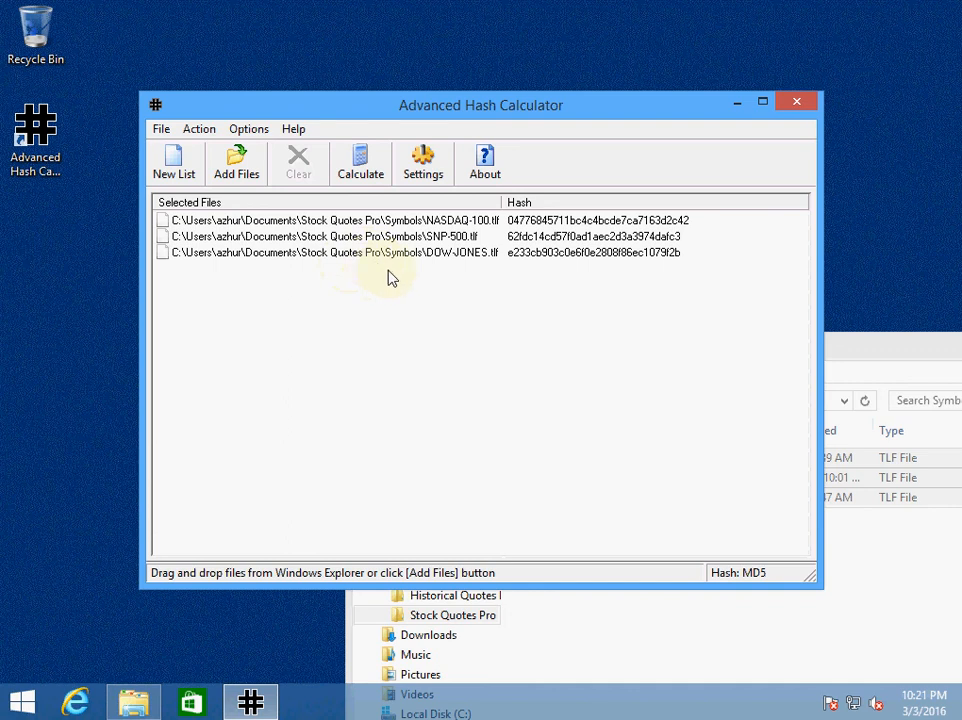
mouse_move(456, 294)
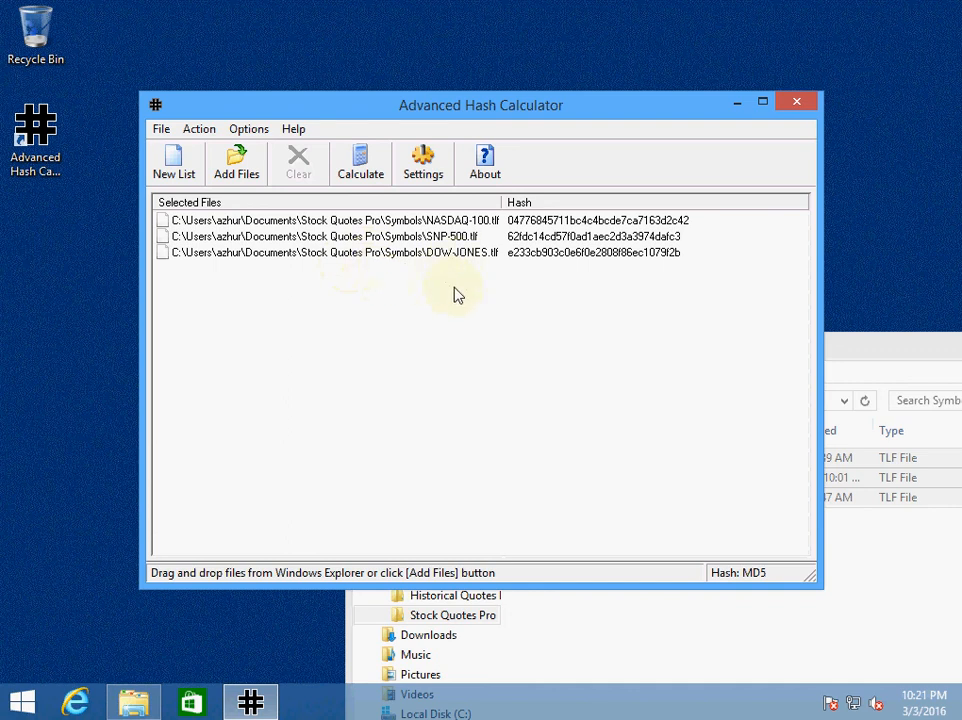
mouse_move(624, 192)
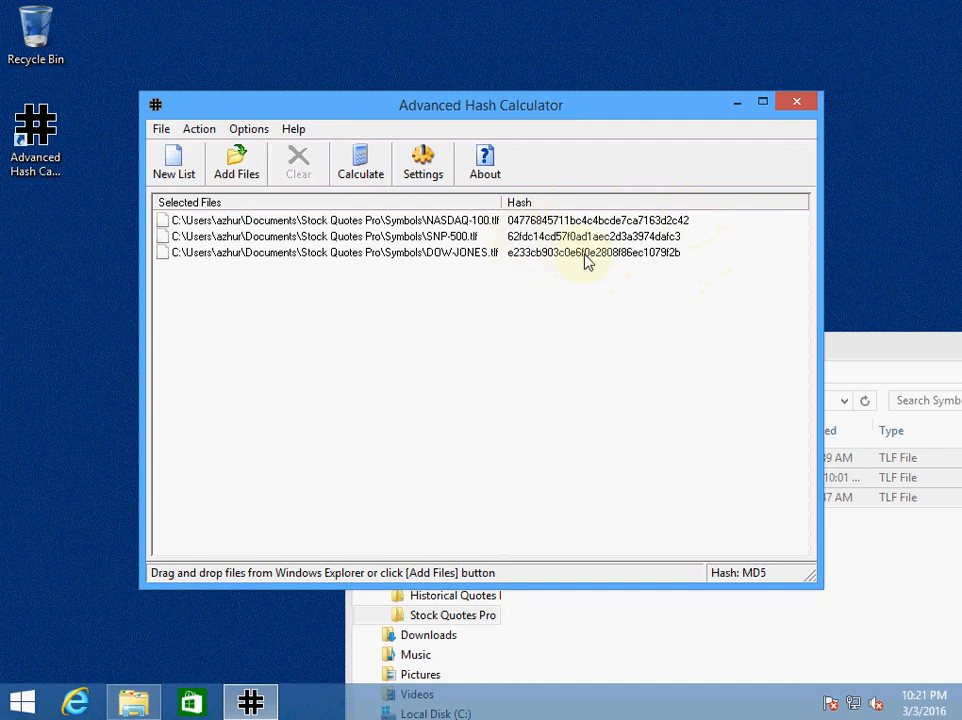
mouse_move(704, 238)
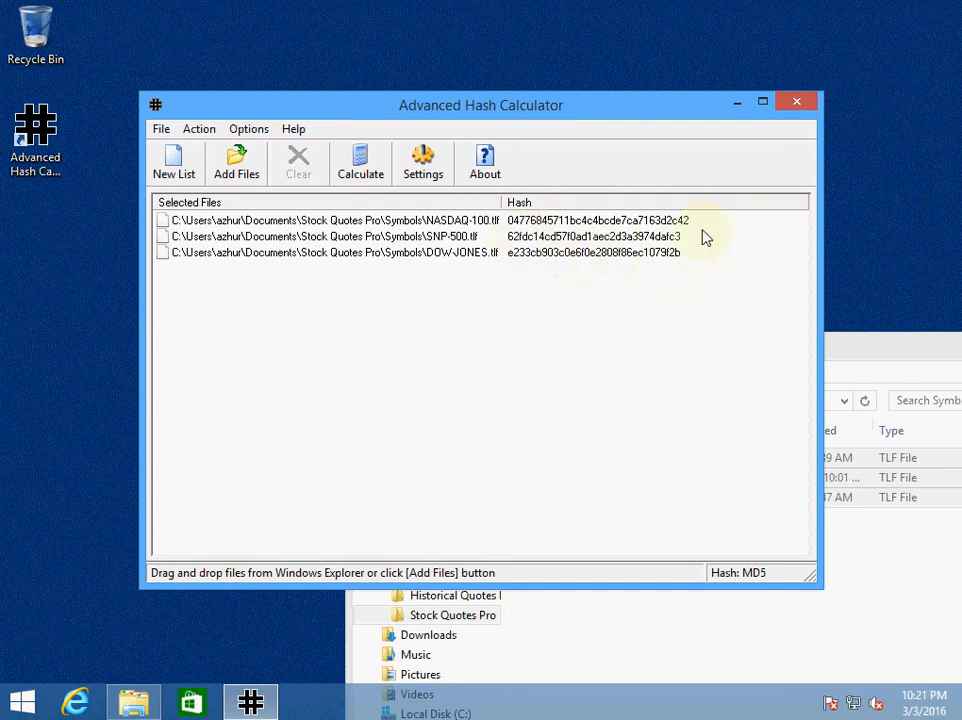
mouse_move(520, 236)
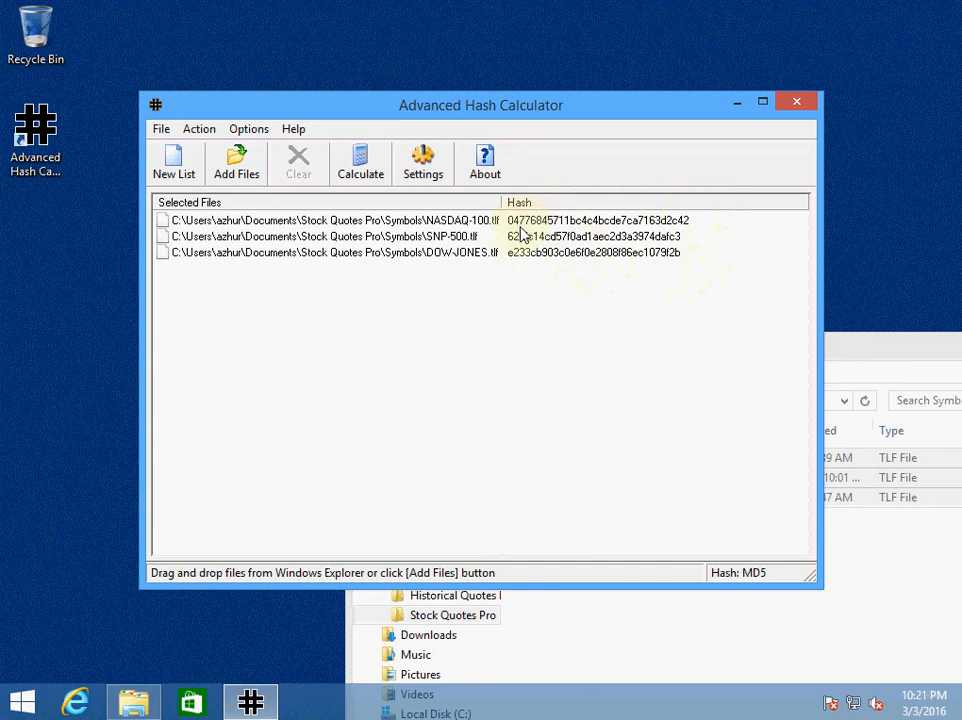
mouse_move(676, 250)
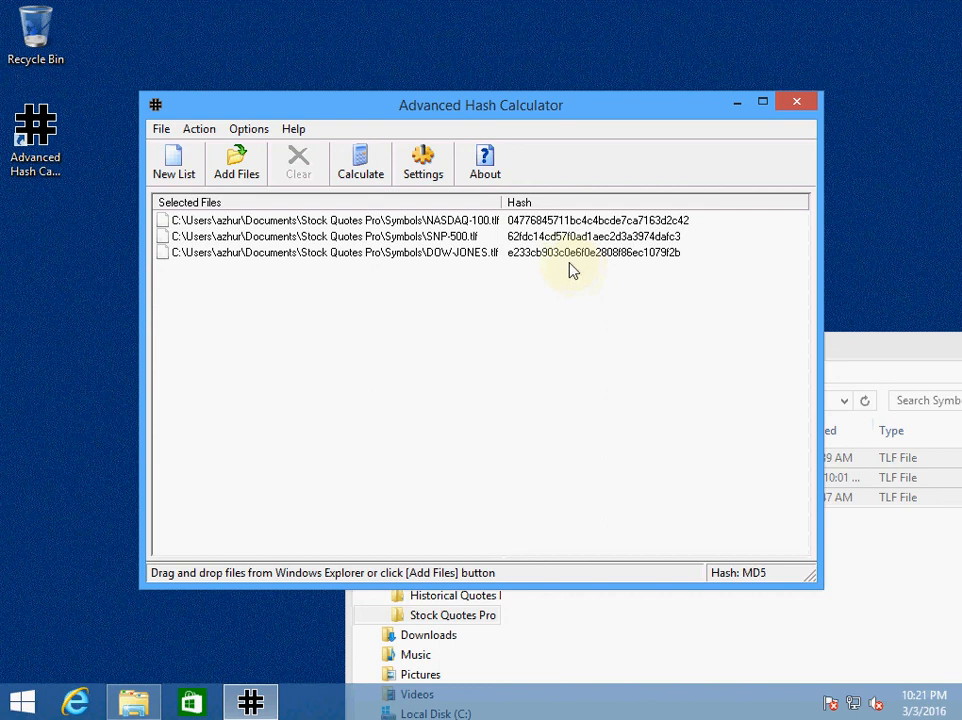
mouse_move(604, 268)
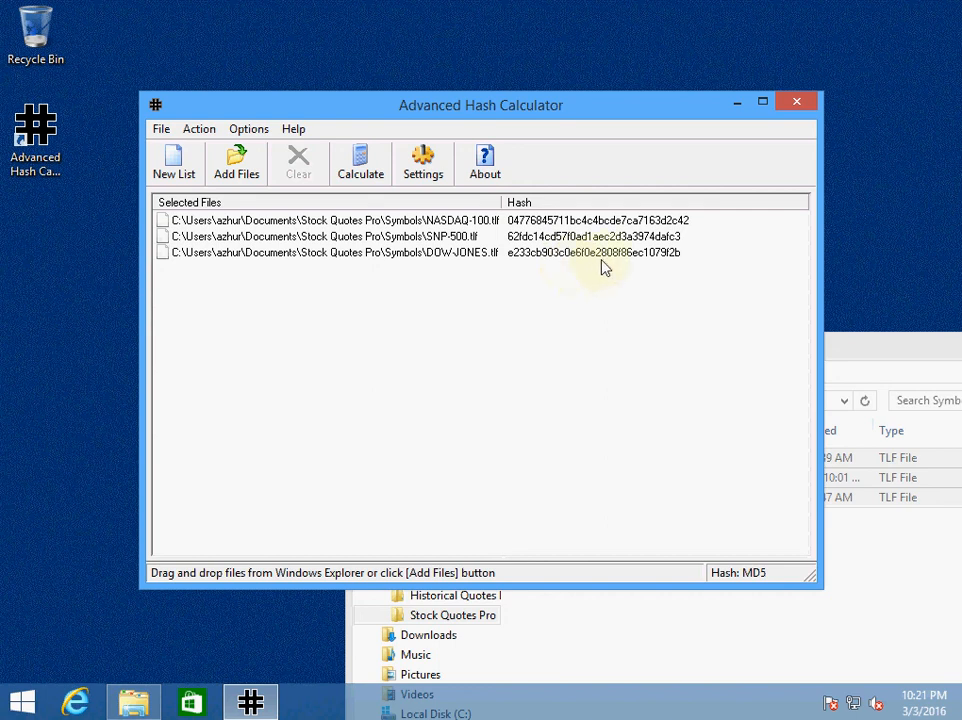